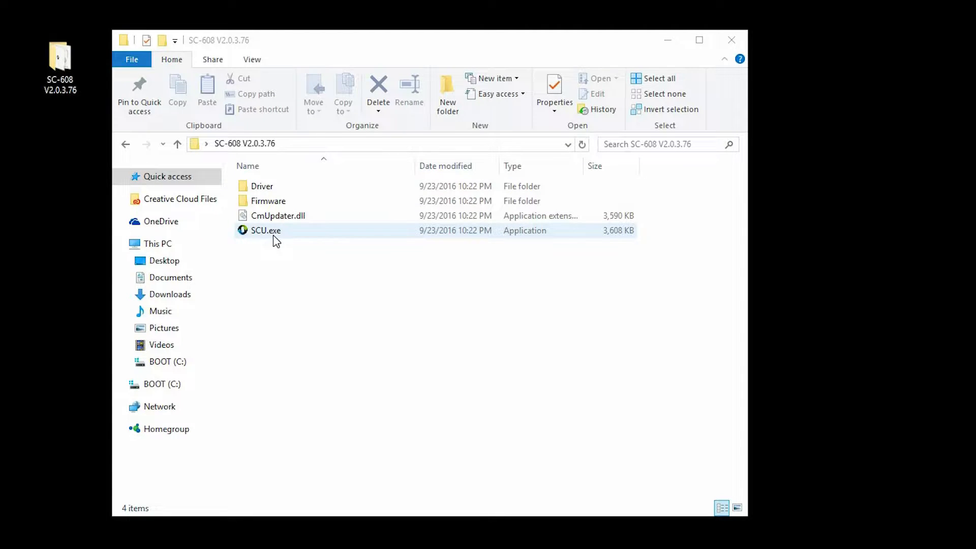
pyautogui.moveTo(288, 243)
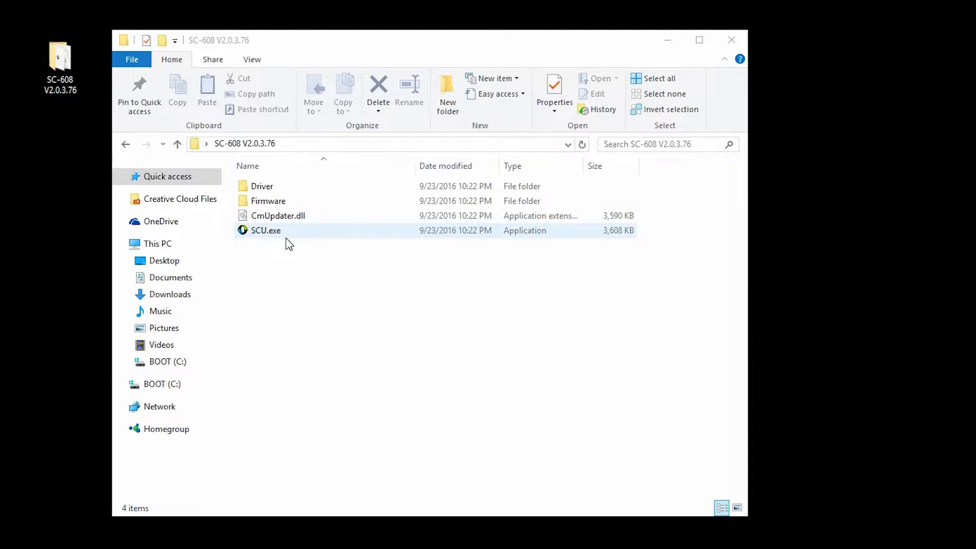
pyautogui.moveTo(277, 240)
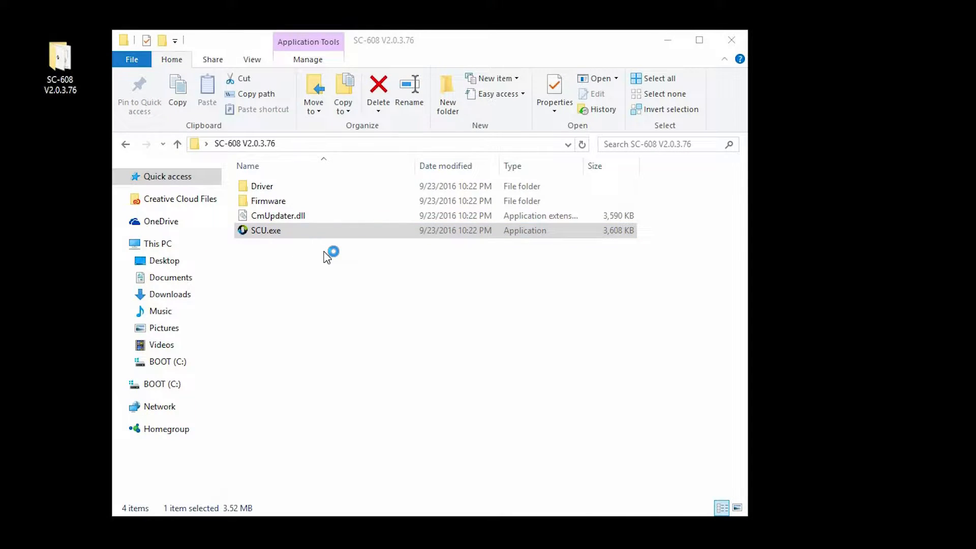
# Step: Launch SCU.exe from the SC-608 V2.0.3.76 folder to show the updater's release notes
pyautogui.doubleClick(266, 231)
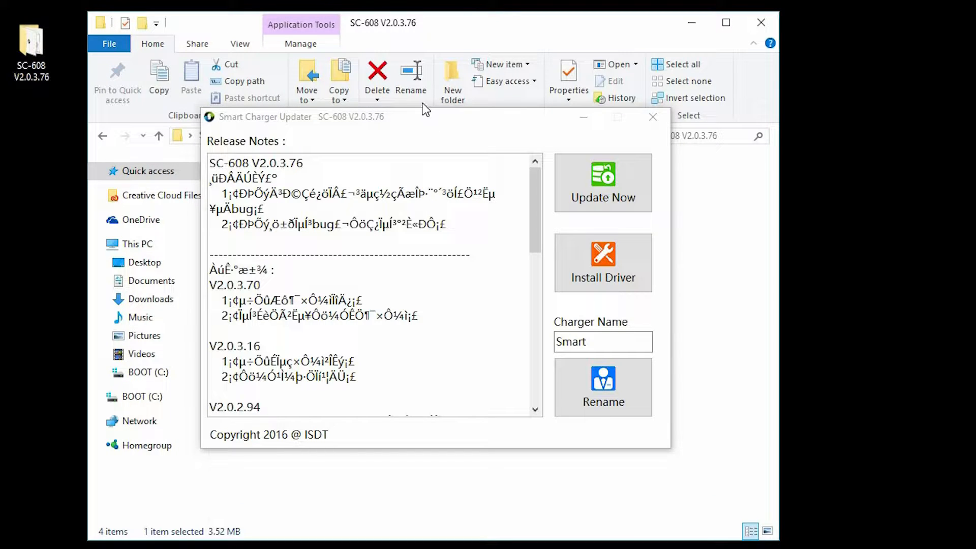